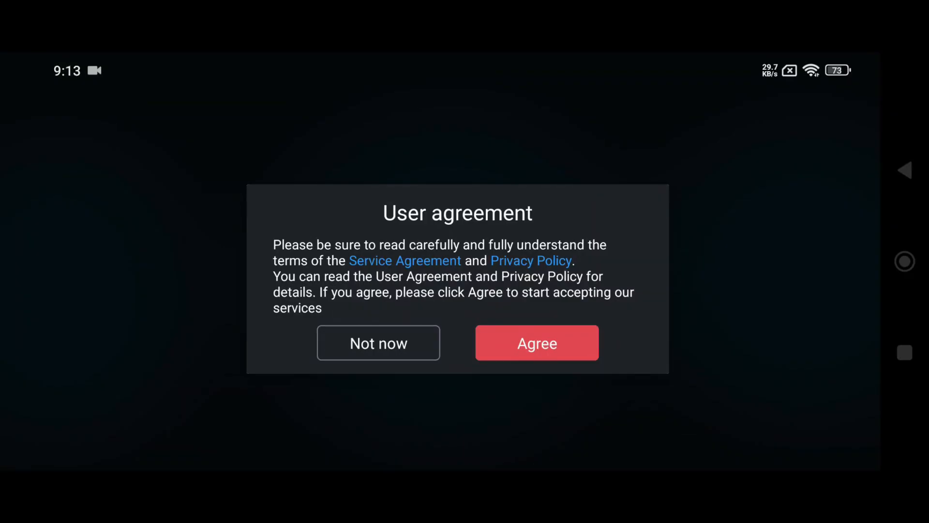
Accept the user agreement so the login screen appears.
left_click(536, 343)
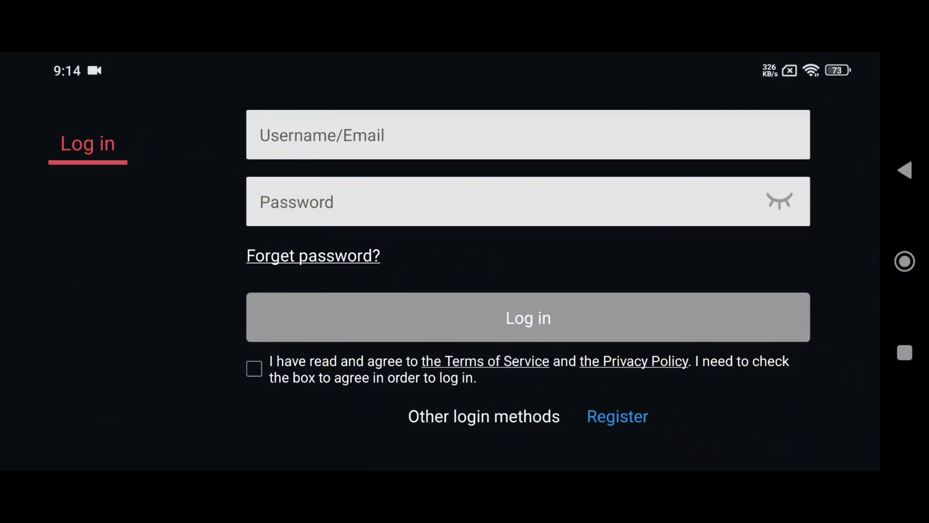
left_click(617, 416)
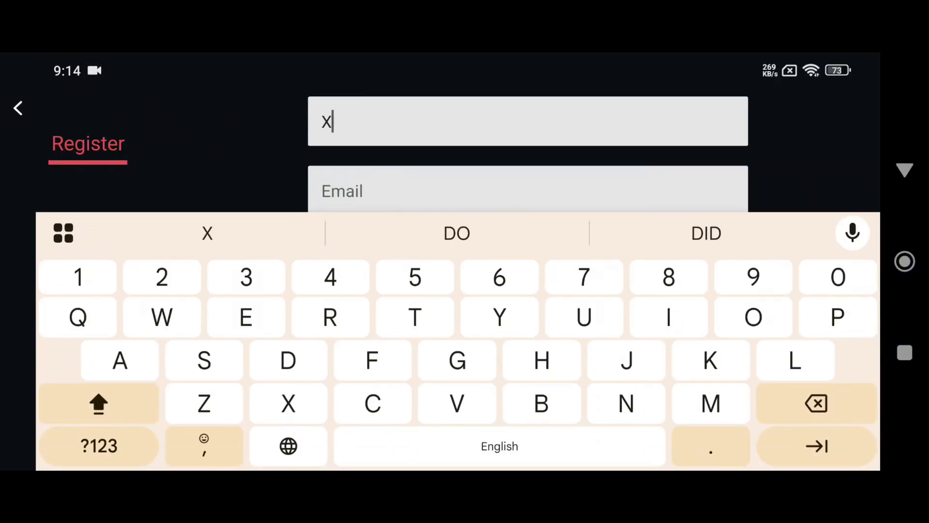
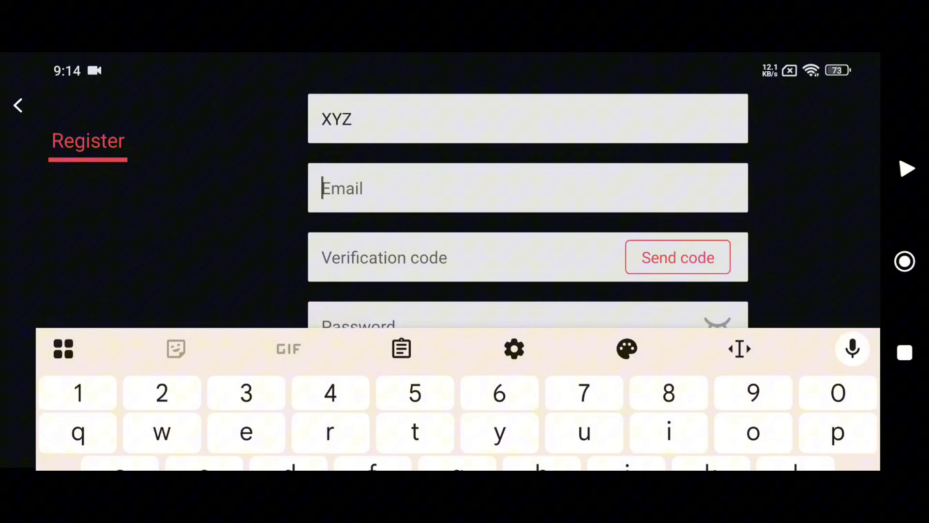
left_click(677, 257)
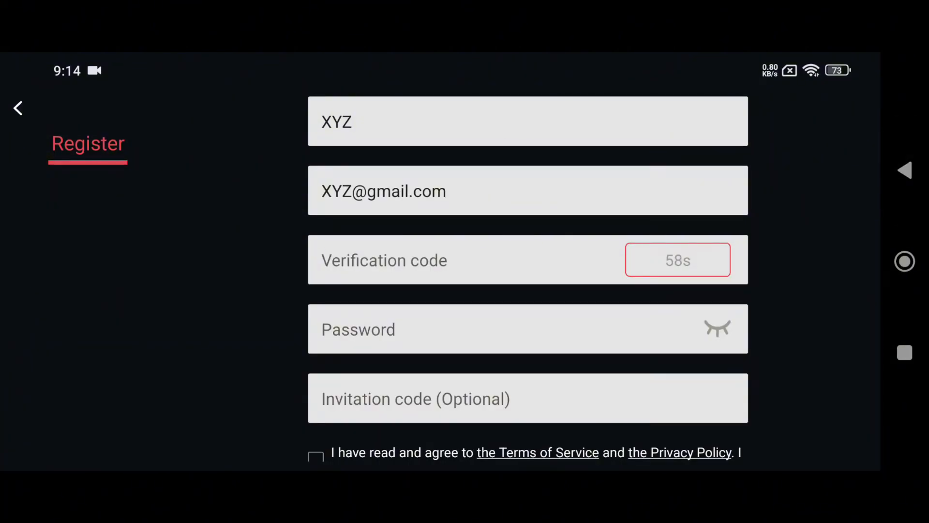
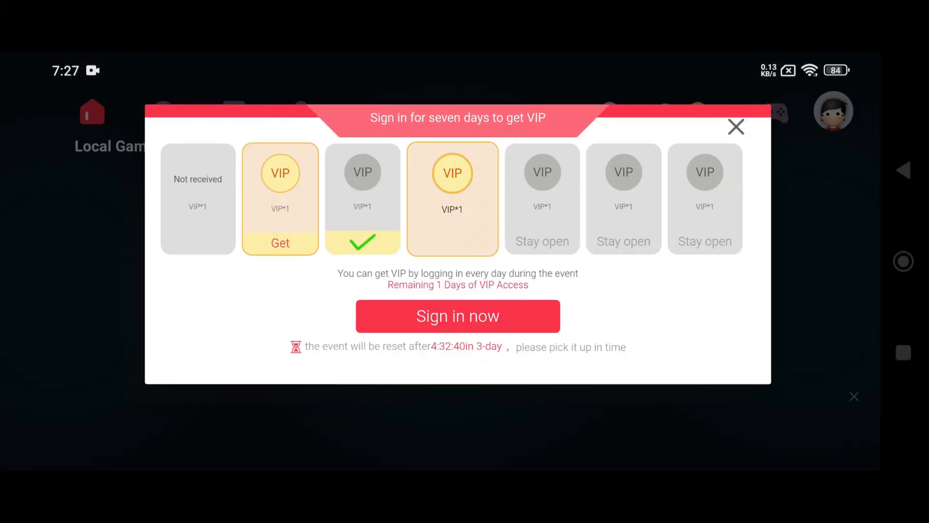
Dismiss the VIP sign-in offer and download the EggNS component.
left_click(736, 127)
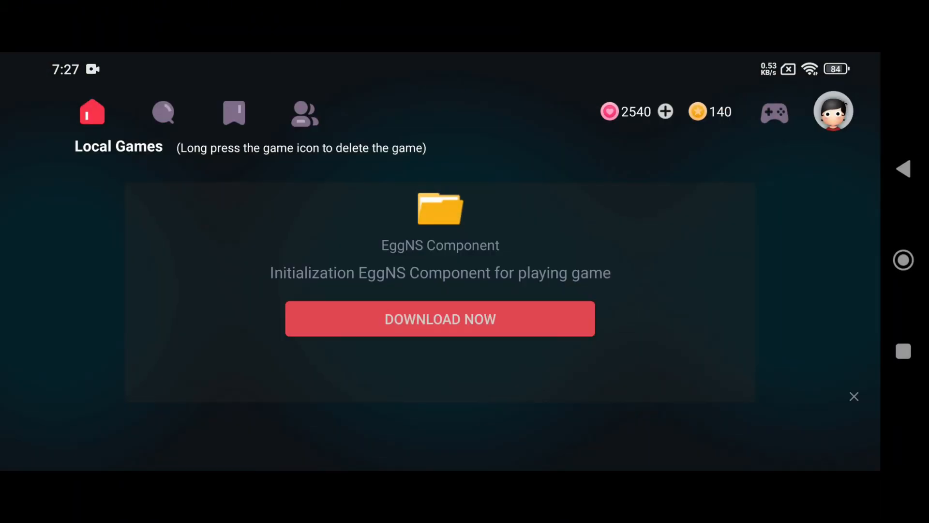
left_click(440, 319)
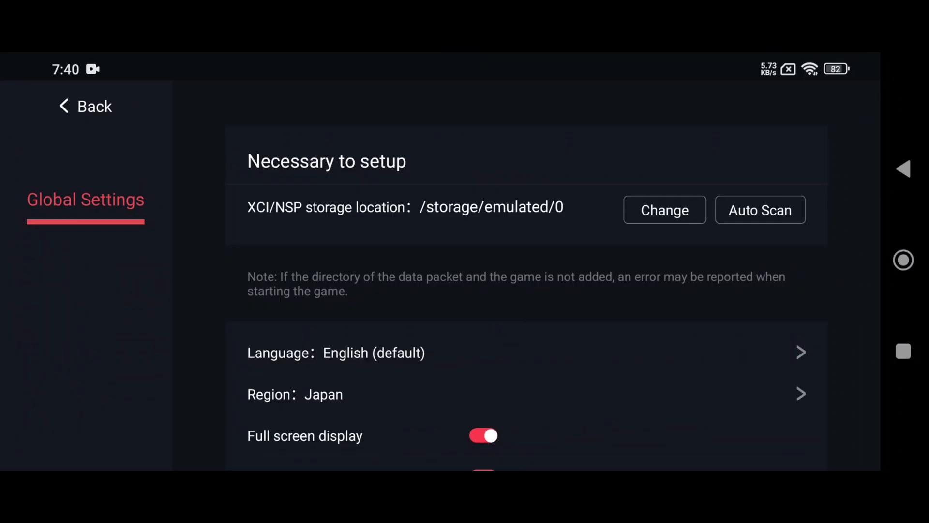
Make the NSP Games folder under Nintendo Switch the game storage location.
left_click(665, 209)
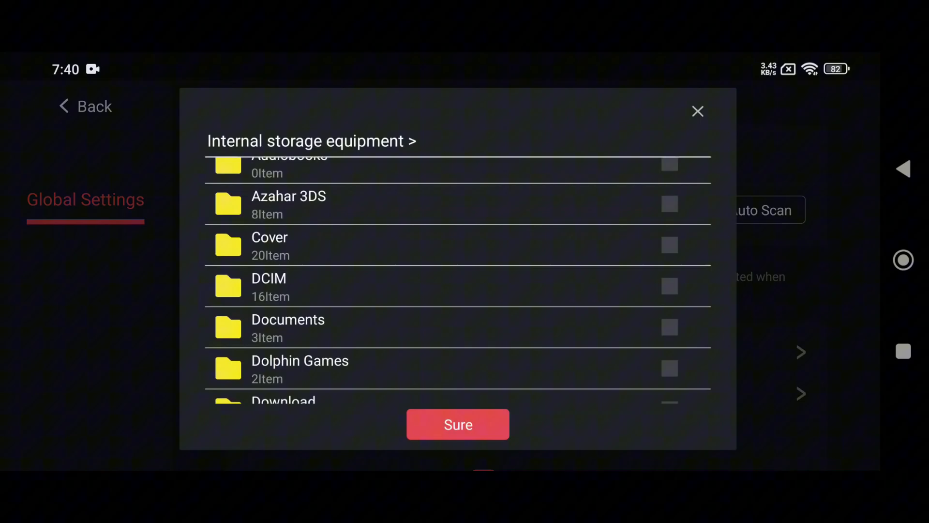
scroll("down", 3)
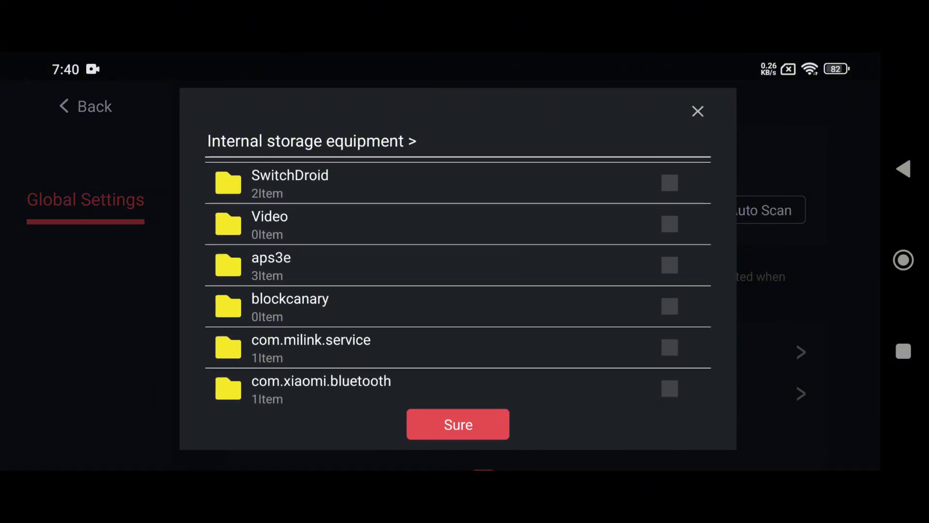
left_click(290, 182)
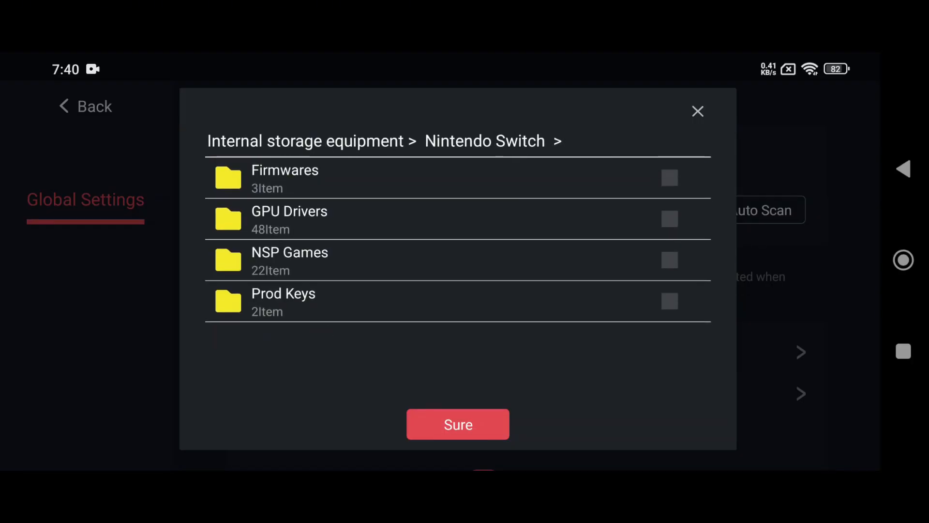
left_click(670, 259)
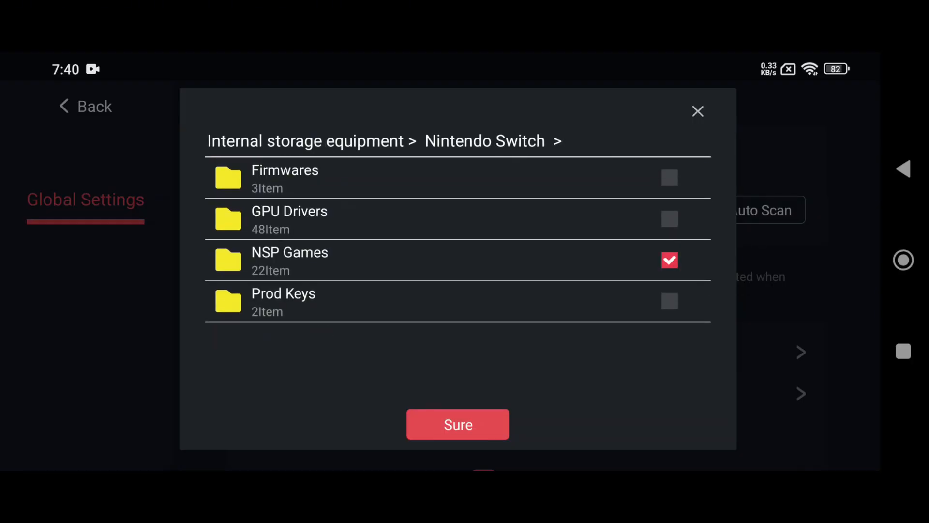
left_click(457, 425)
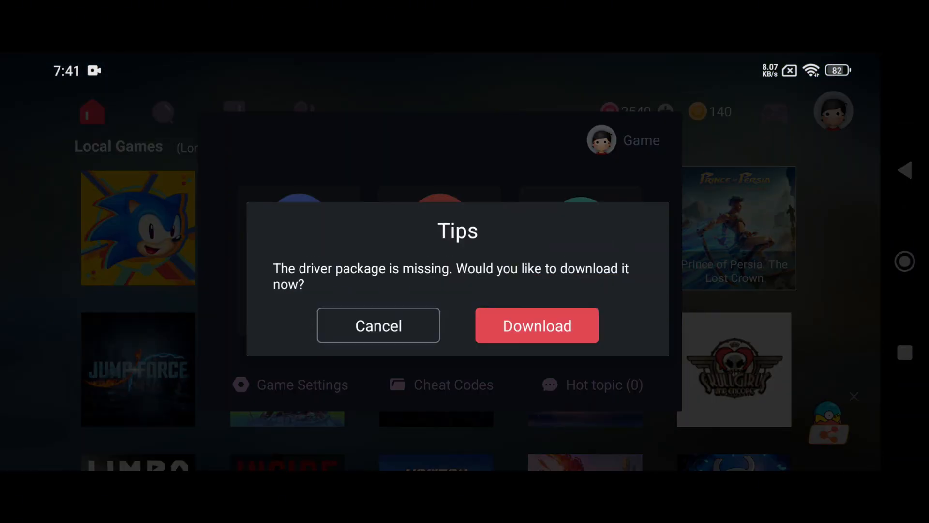
Cancel the driver package prompt and open the game's per-game settings.
left_click(535, 324)
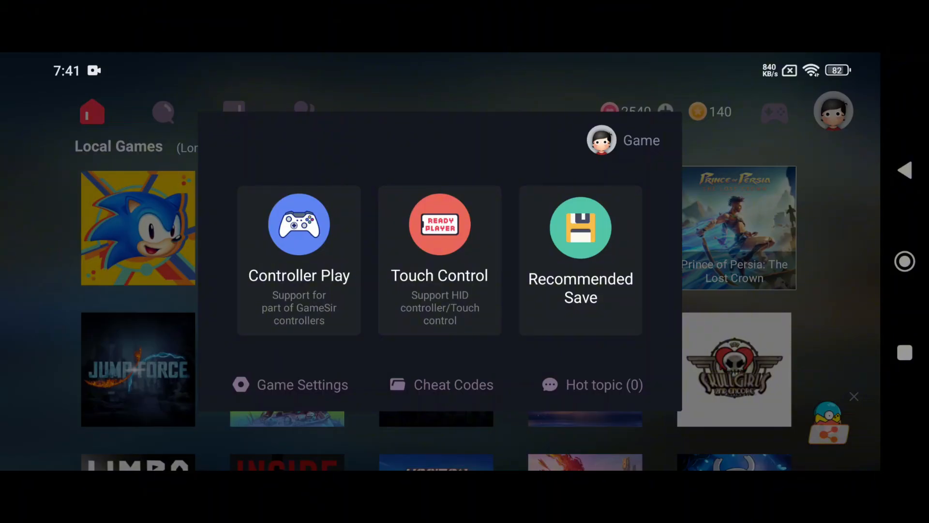
left_click(302, 384)
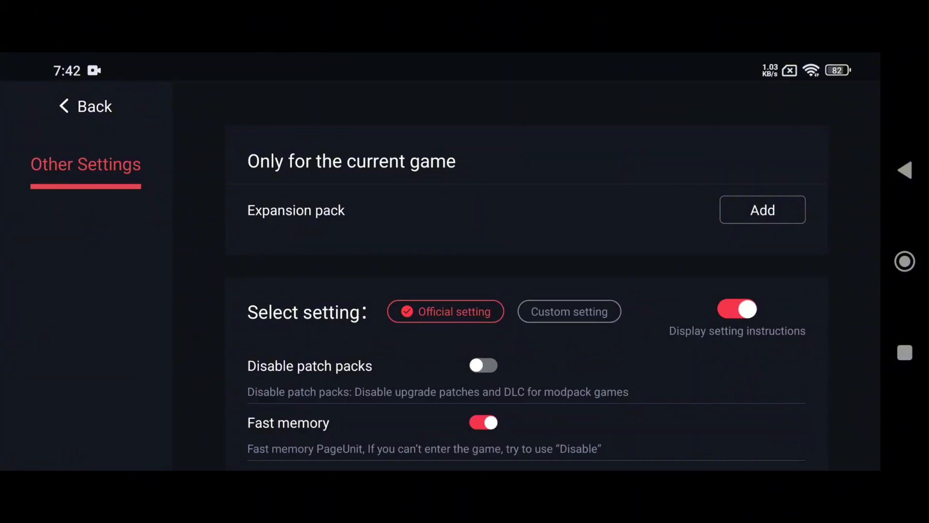
Enable Occlusion Query and Adreno Boost in the game's custom settings.
scroll("down", 3)
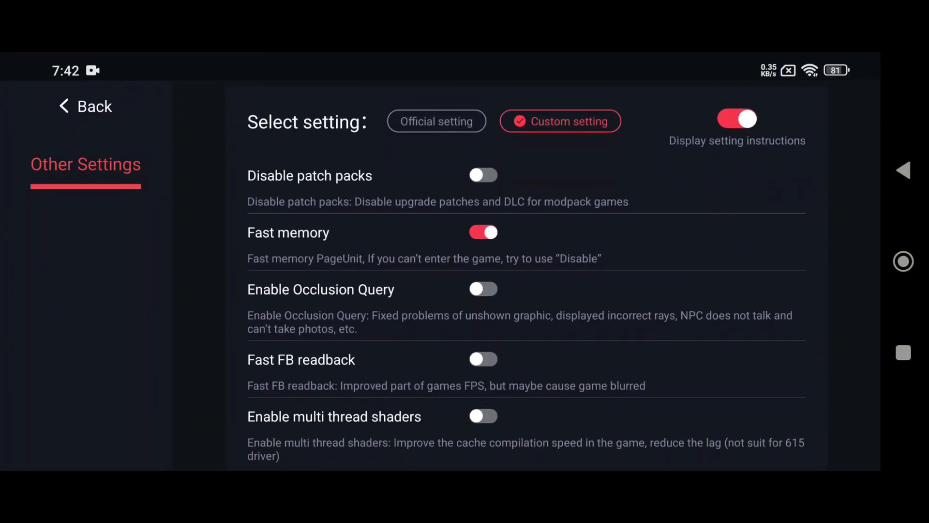
left_click(483, 288)
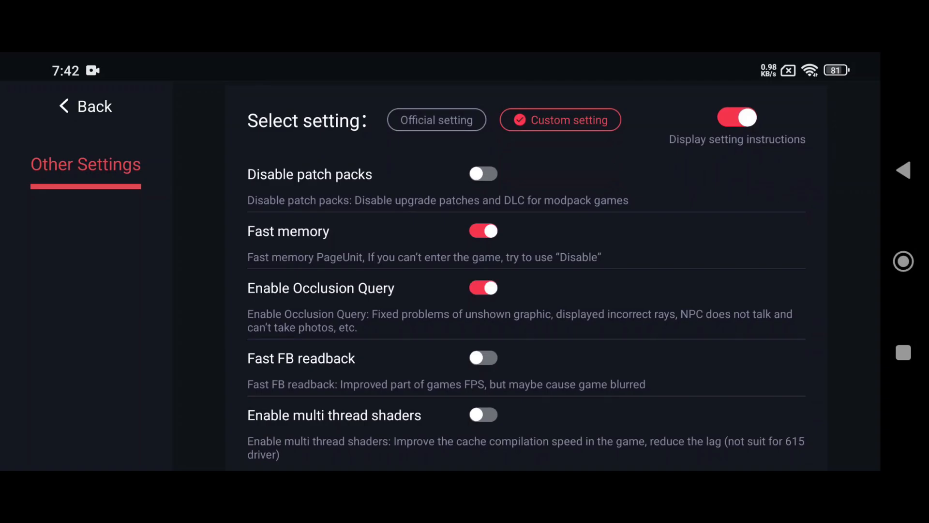
scroll("down", 3)
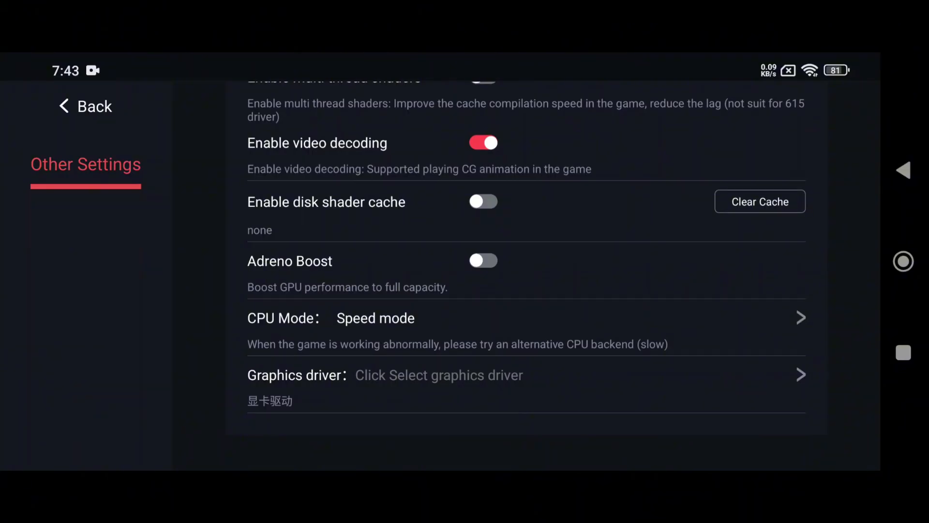
left_click(483, 261)
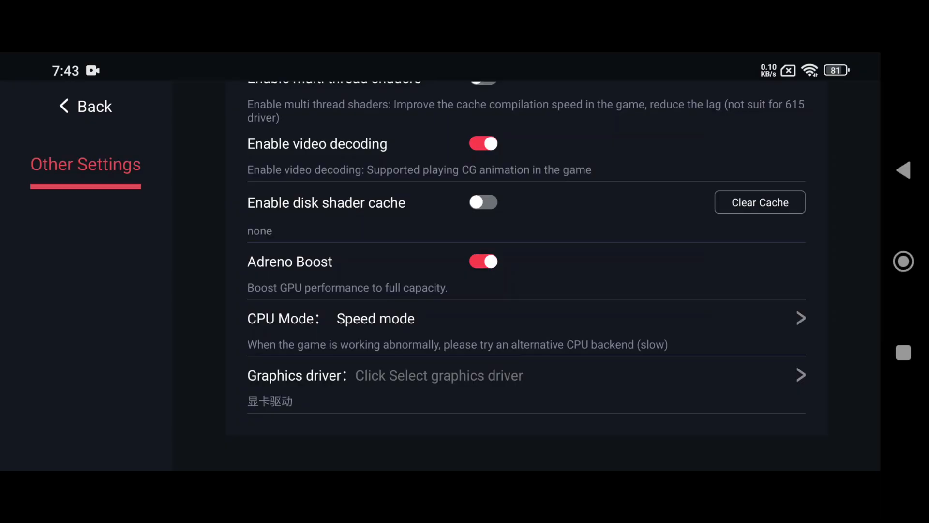
Download a graphics driver from the Graphics driver list.
left_click(439, 375)
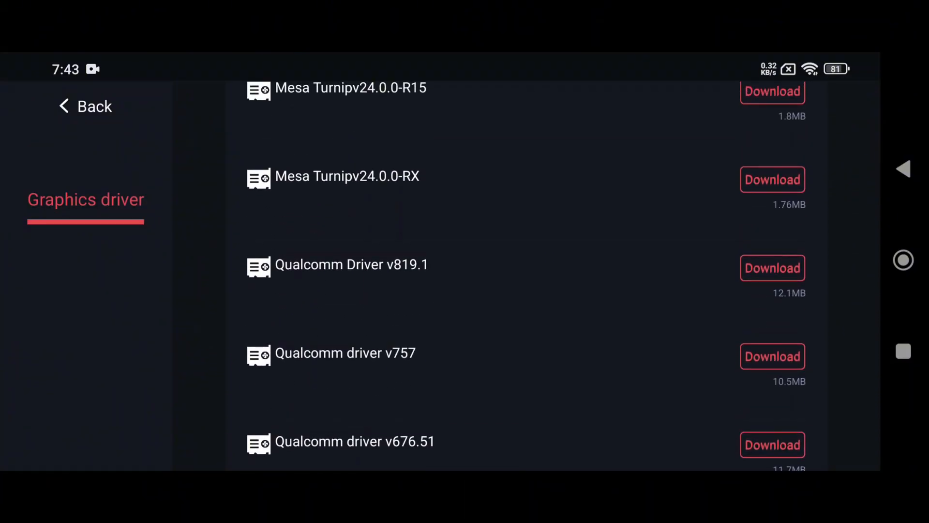
left_click(772, 267)
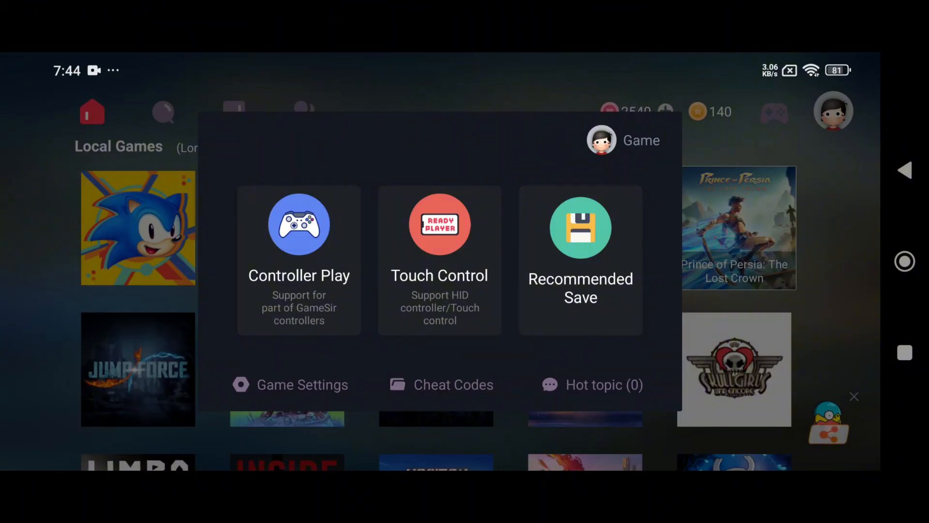
Download the 90% save from the game's Recommended Save list.
left_click(453, 383)
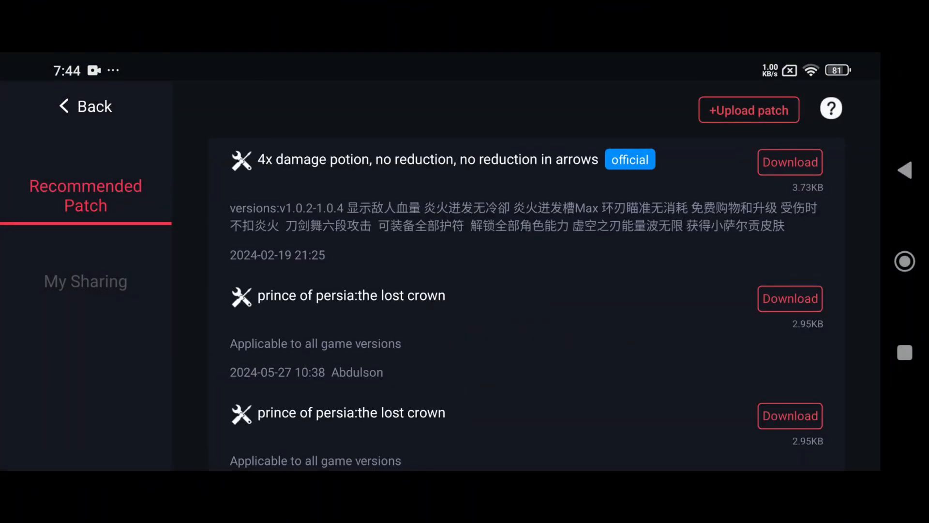
left_click(790, 161)
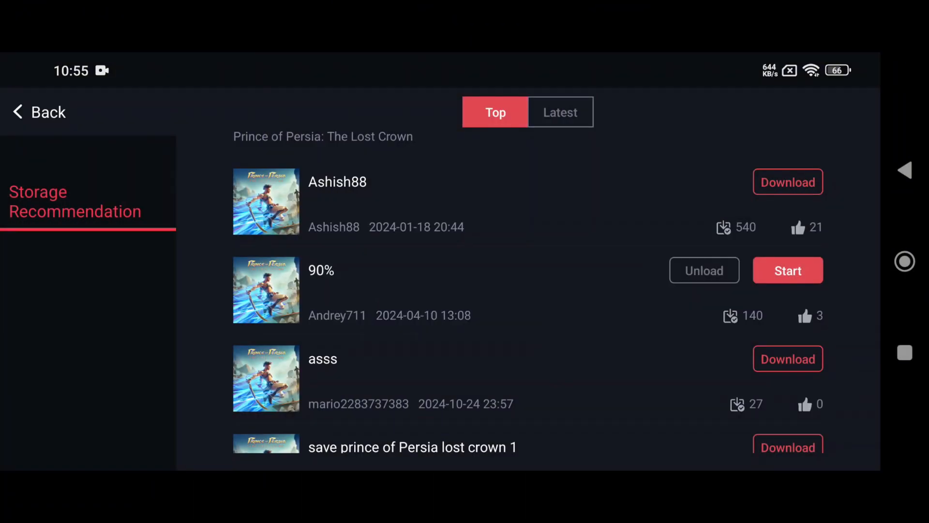
Start the game with the 90% save, accepting the storage overwrite.
left_click(787, 271)
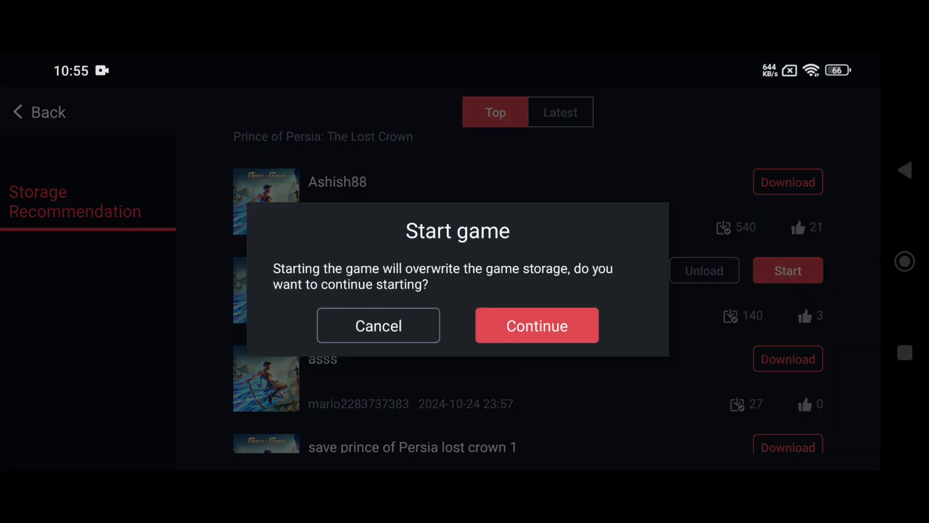
left_click(536, 325)
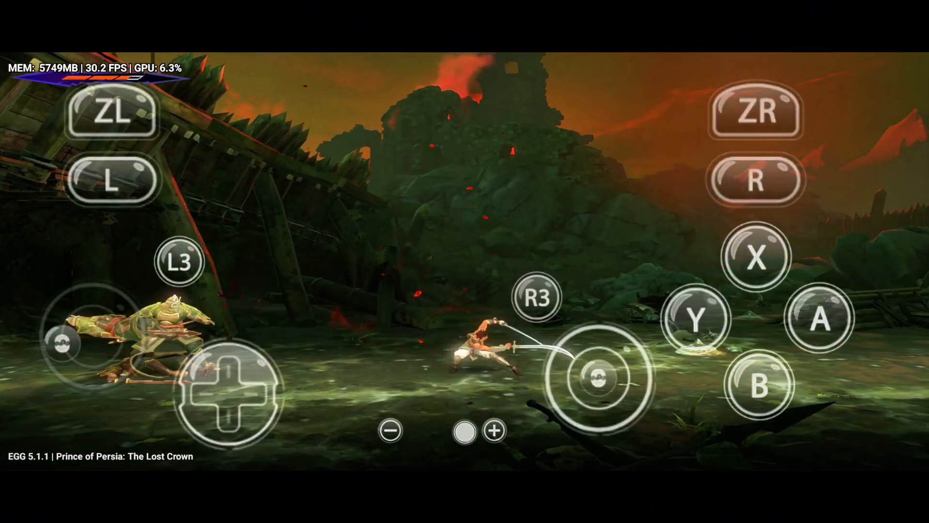
Attack an enemy during combat in Prince of Persia: The Lost Crown.
left_click(696, 319)
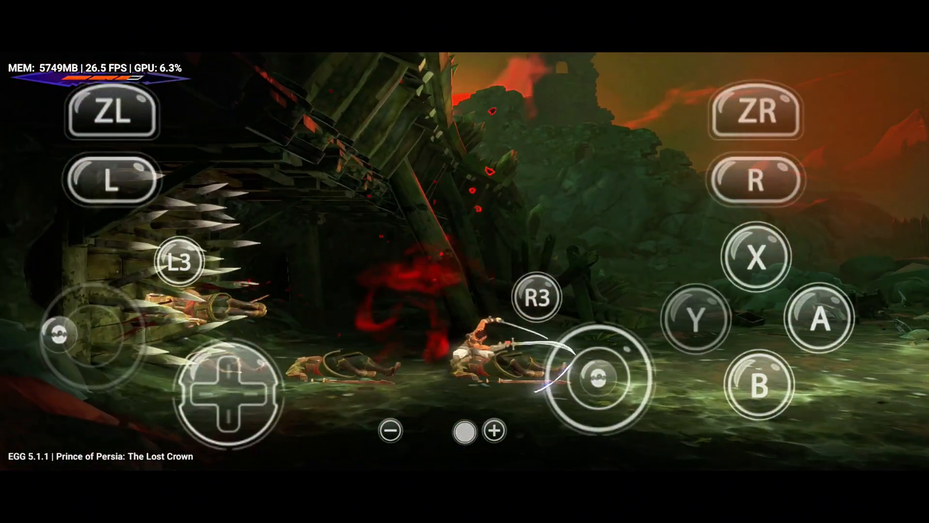